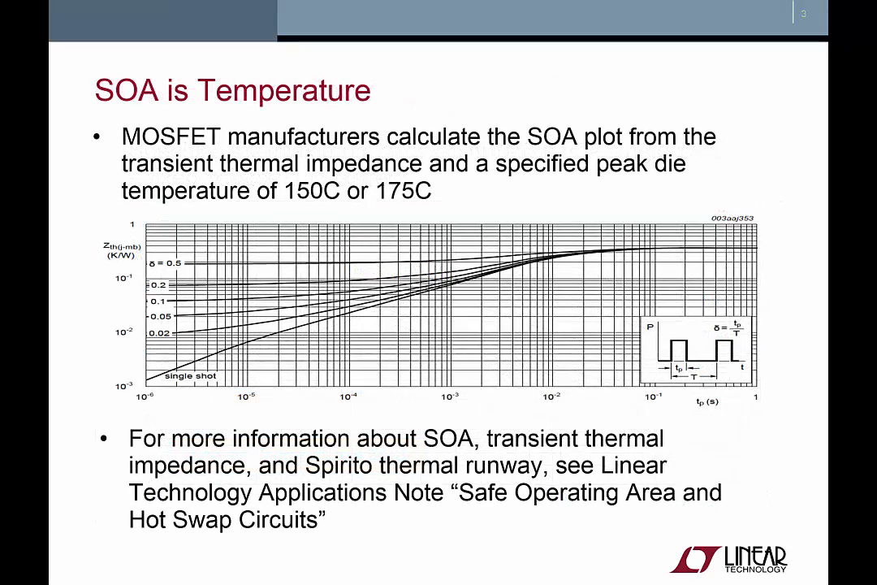
Step: Select the tutorial page region containing the SOAtherm-NMOS Example link
left_click_drag(97, 212, 764, 406)
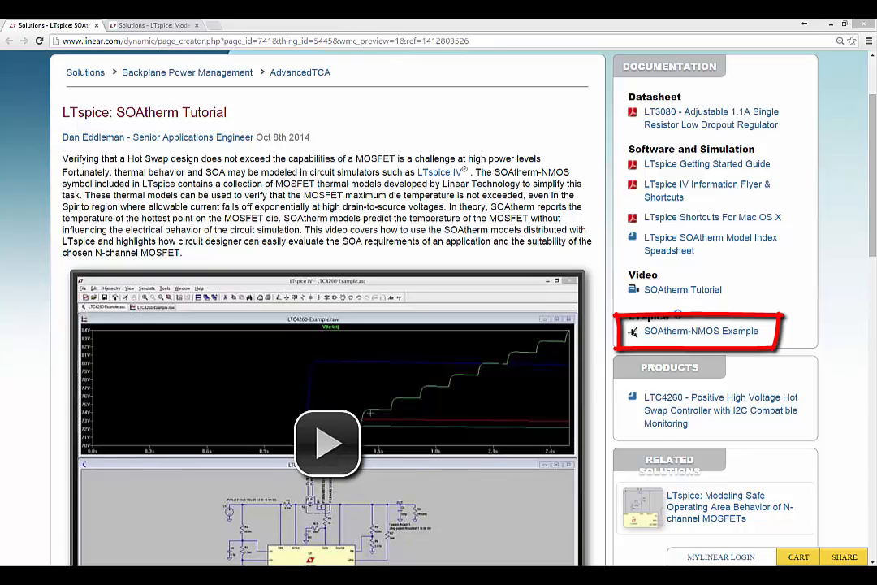
mouse_move(766, 308)
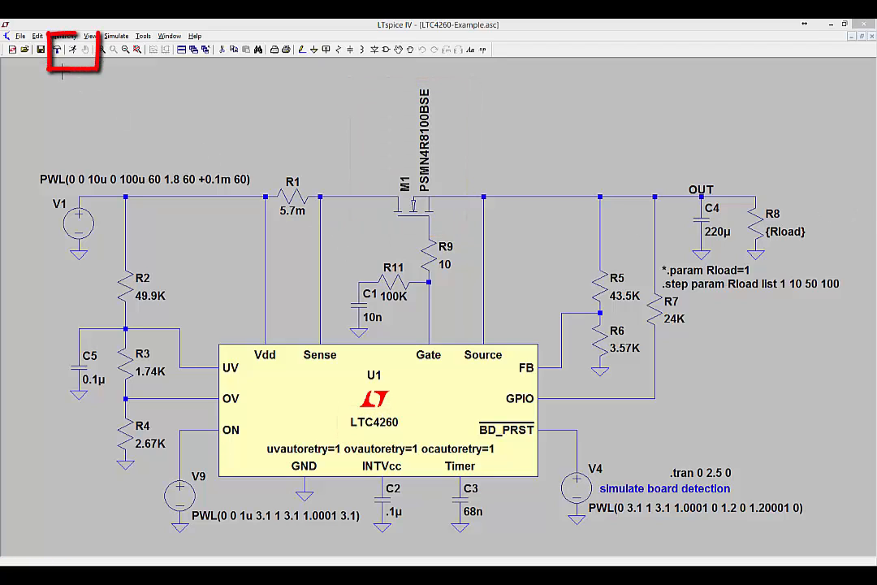
Step: Run the LTC4260 example and probe the OUT net to plot V(out)
left_click(71, 49)
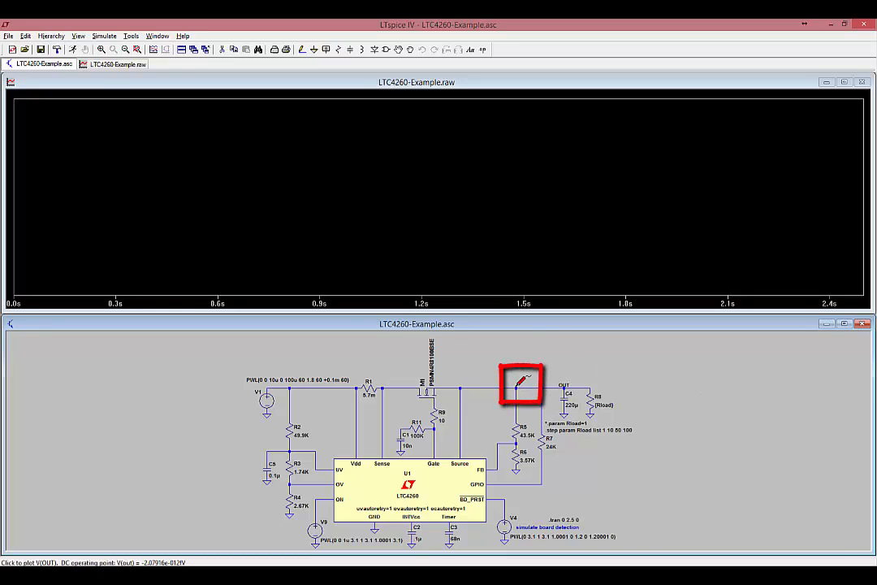
left_click(523, 387)
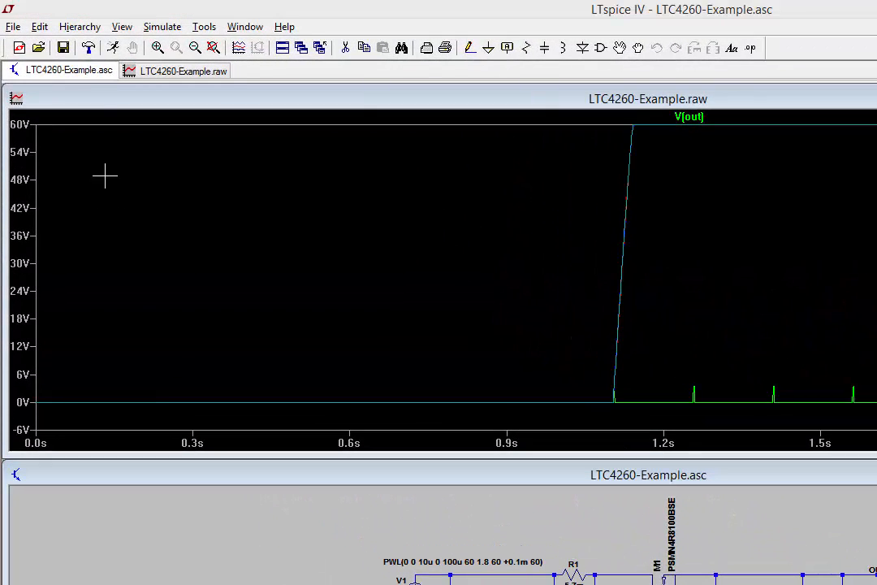
Step: Search 'soatherm-n' in the component dialog and choose SOAtherm-NMOS for placement
left_click(39, 26)
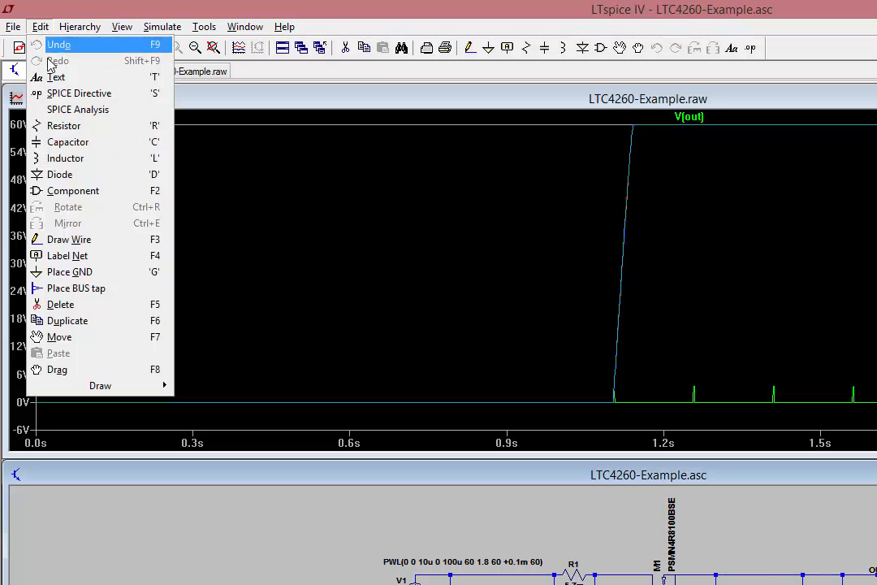
left_click(71, 190)
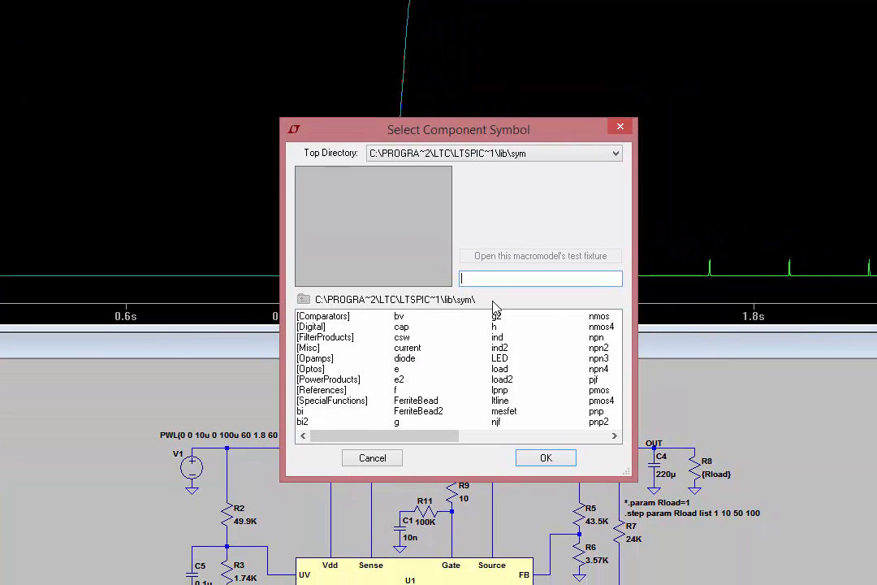
type("soatherm-n")
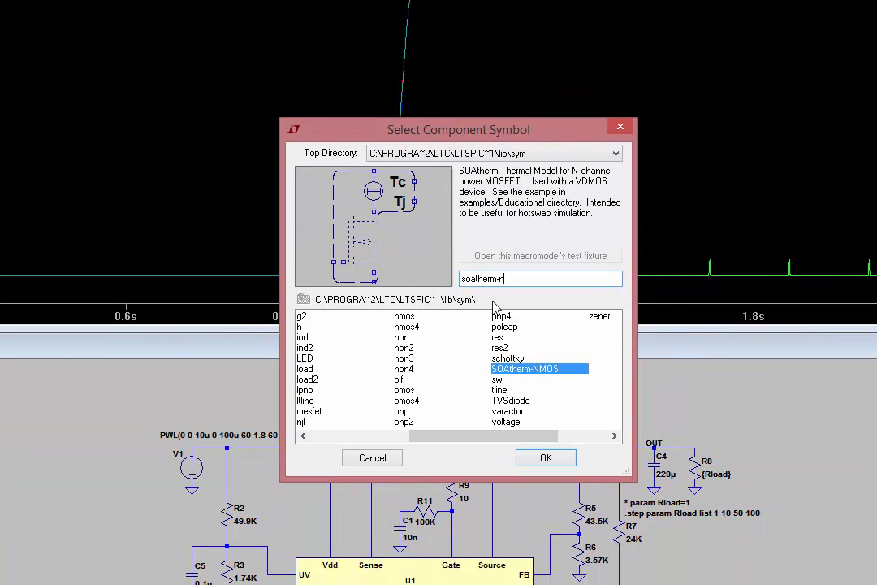
left_click(540, 367)
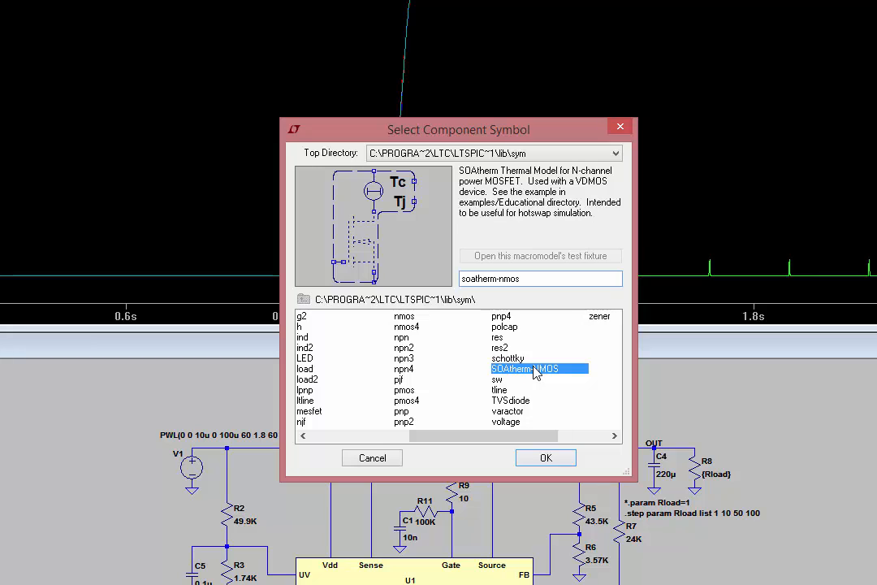
left_click(546, 458)
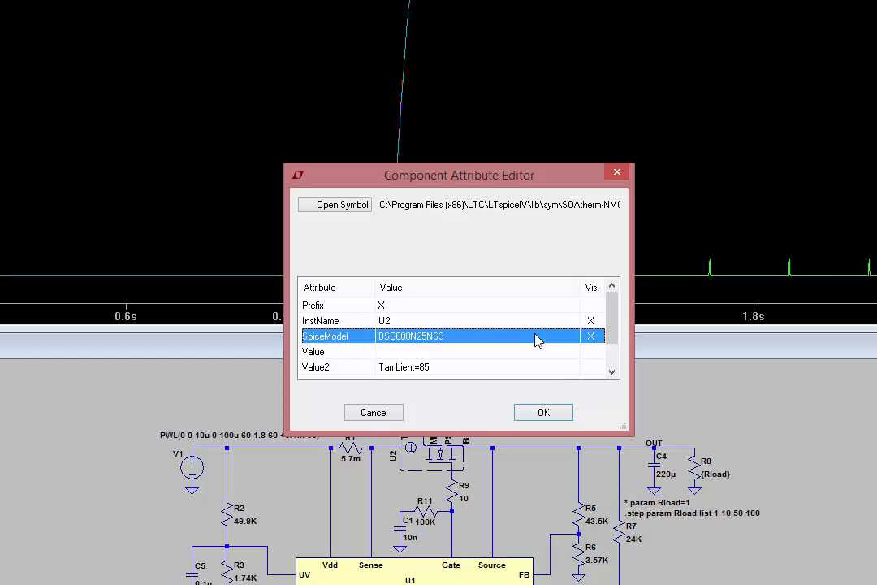
Step: Choose PSMN4R8100BSE from U2's SpiceModel list and apply it
left_click(573, 335)
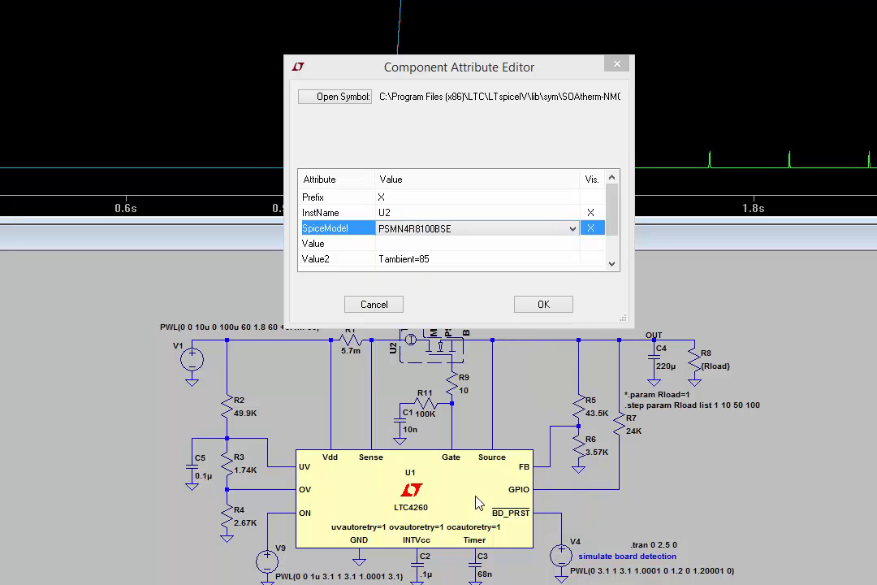
mouse_move(491, 290)
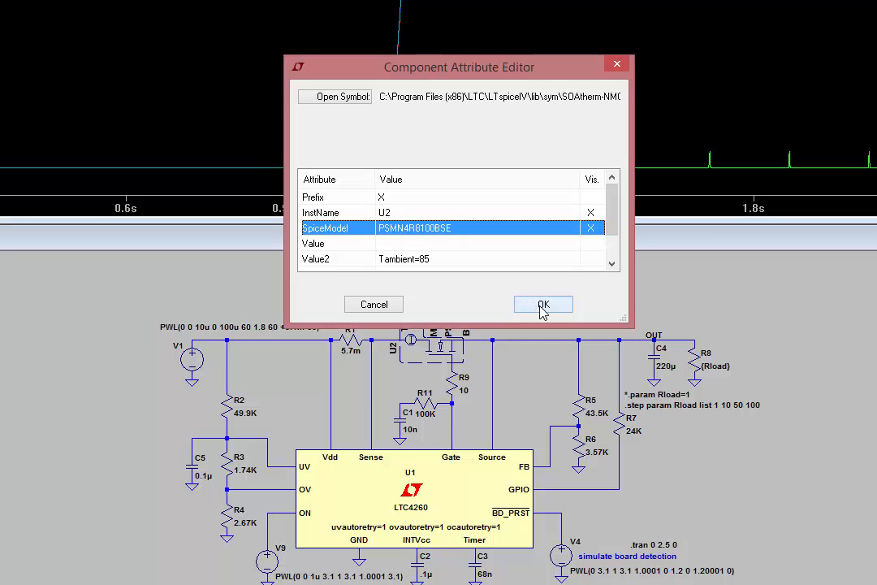
left_click(543, 304)
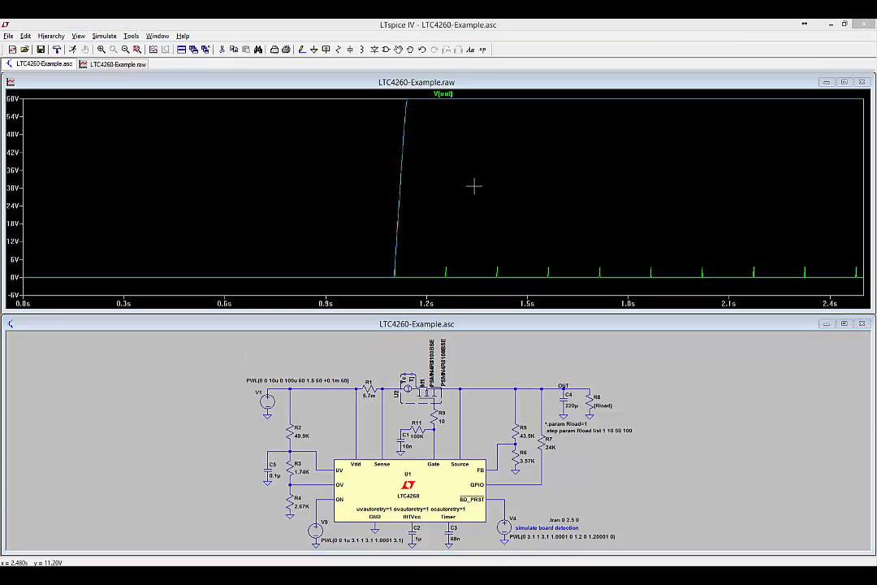
left_click(26, 36)
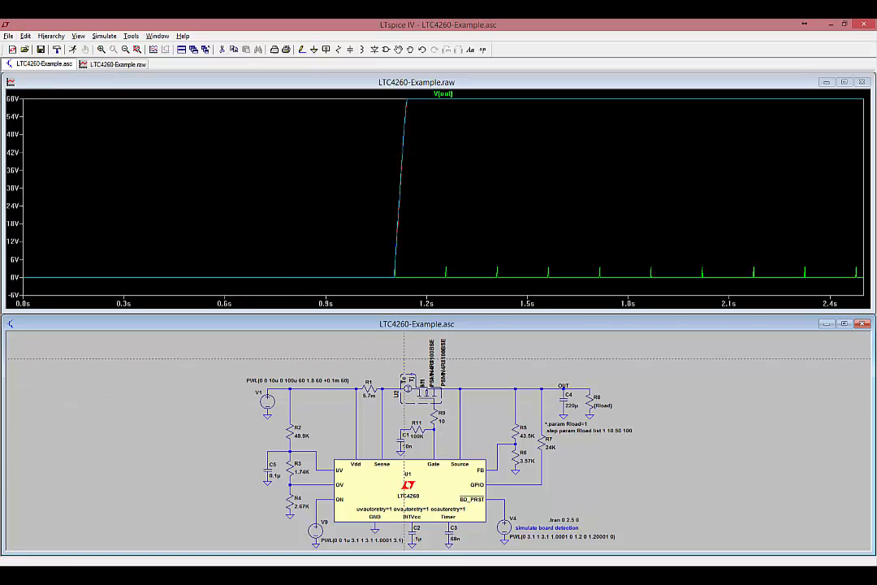
left_click(26, 36)
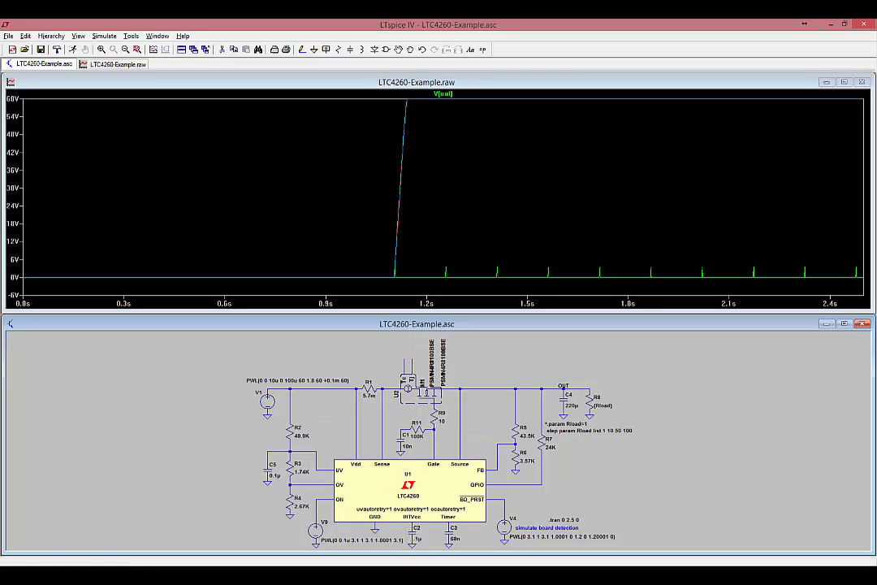
left_click(416, 323)
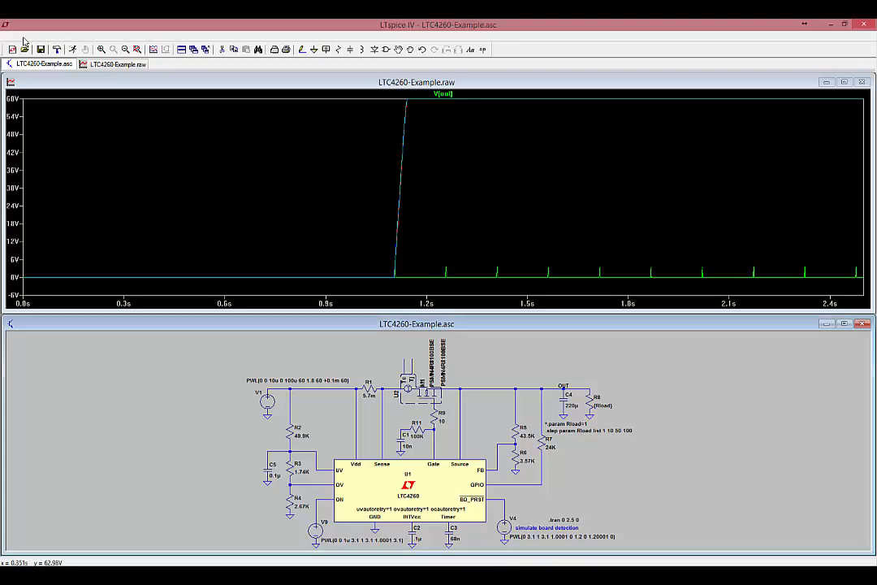
Step: Label the MOSFET thermal pin with a net name via Edit > Label Net
left_click(26, 36)
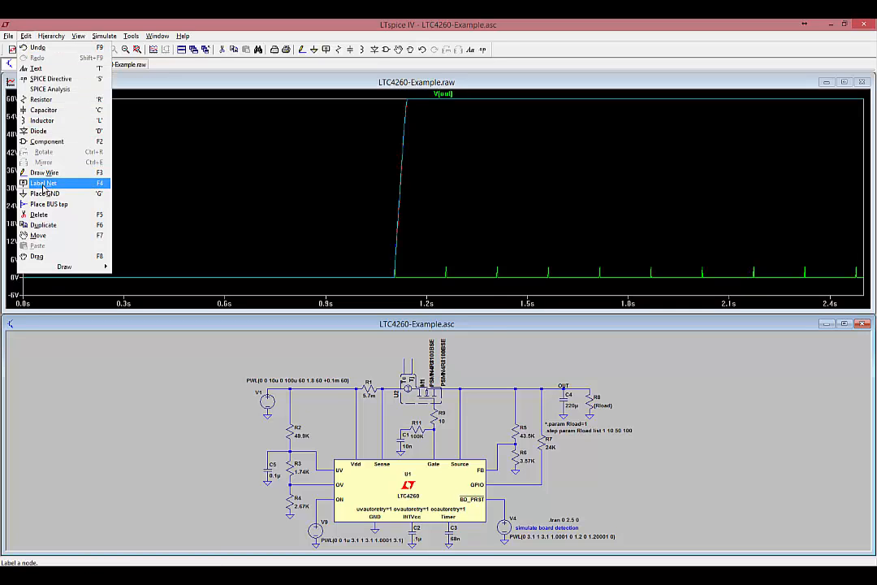
left_click(42, 182)
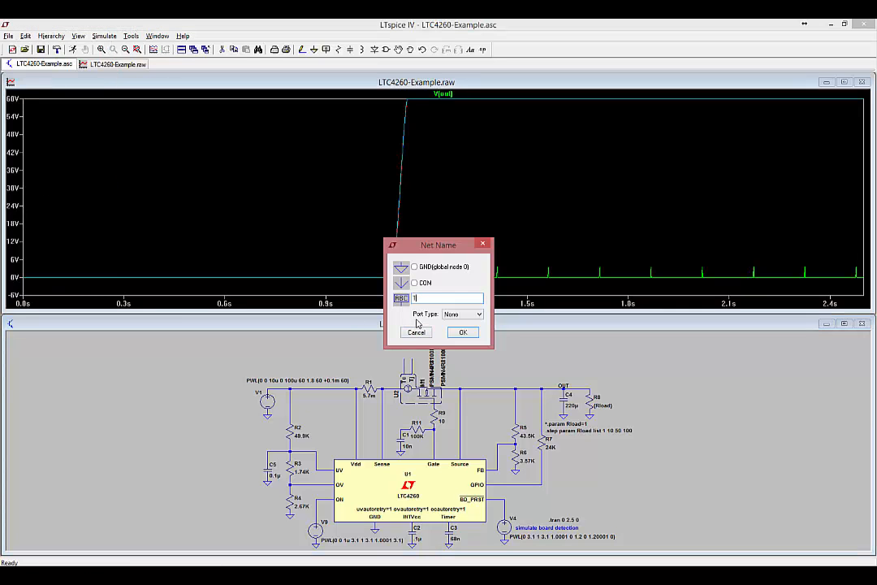
left_click(461, 332)
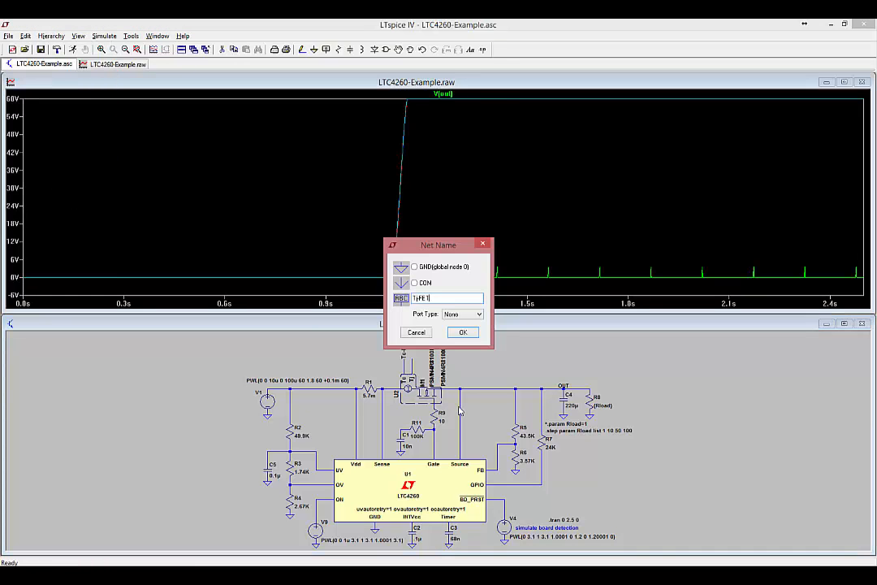
left_click(463, 332)
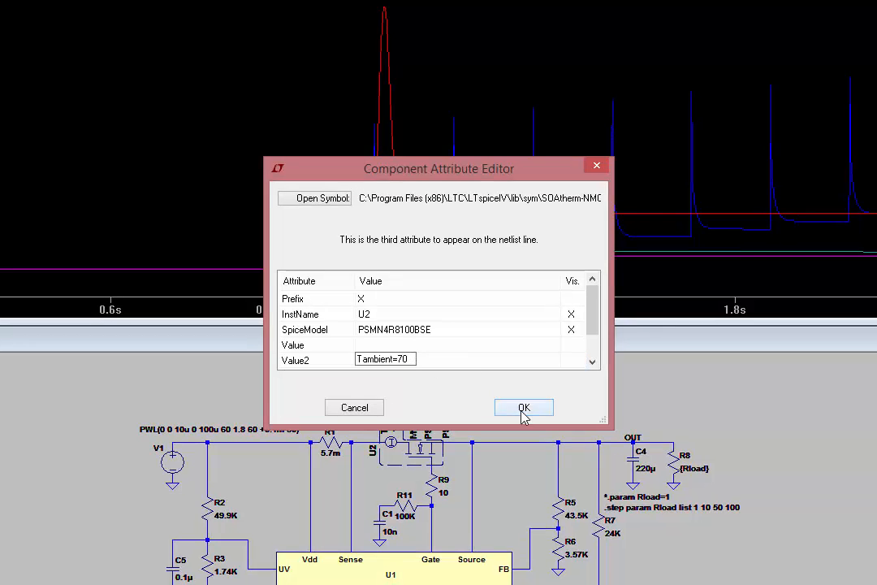
Step: Apply Tambient=70 to U2 in the Component Attribute Editor
left_click(524, 406)
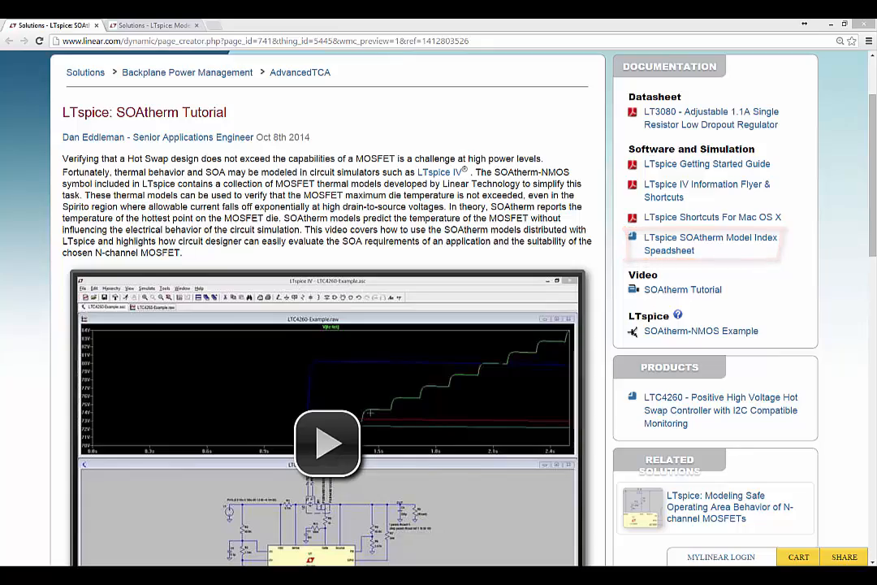
Step: Follow the 'LTspice SOAtherm Model Index Spreadsheet' link to open it in Excel
left_click(710, 244)
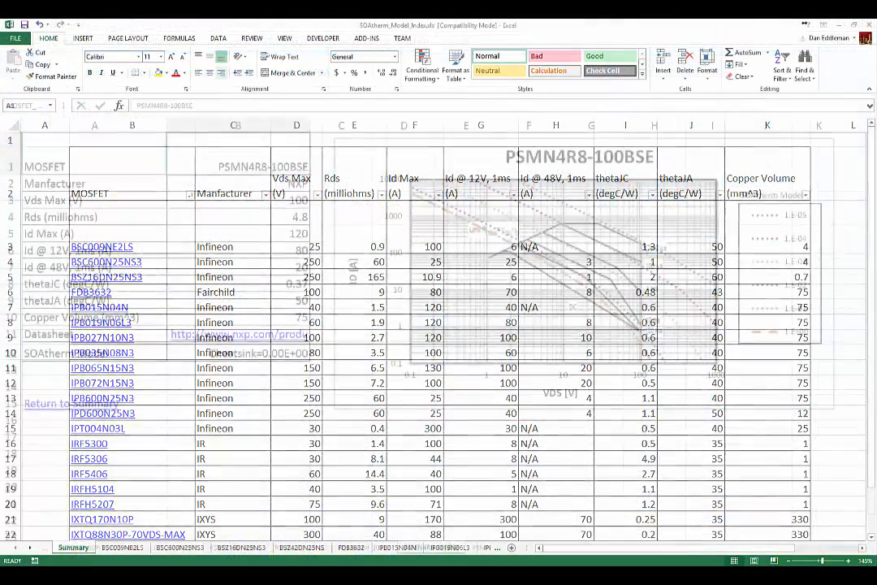
Step: Switch to the Summary sheet listing MOSFET models, ratings and thermal resistances
left_click(432, 546)
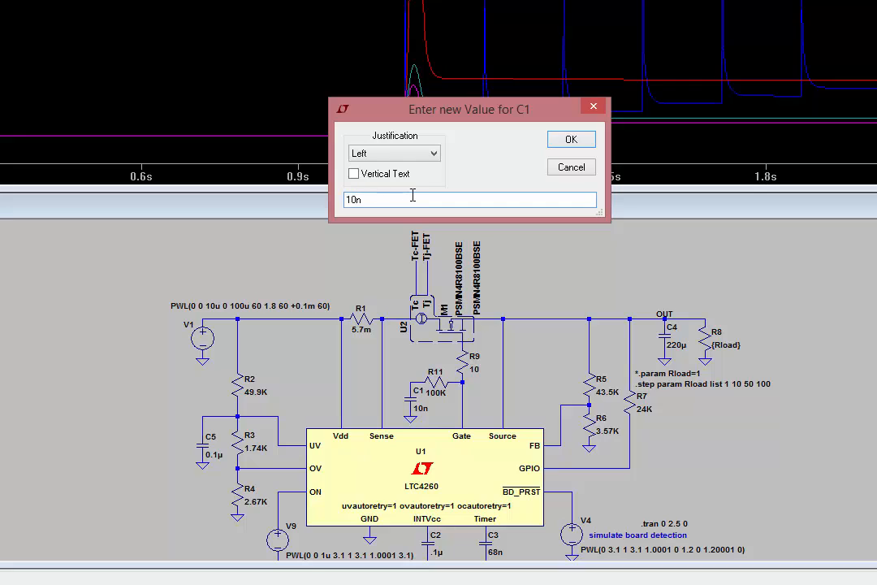
Step: Begin editing C1's capacitance to change 10n to 100n
left_click(571, 140)
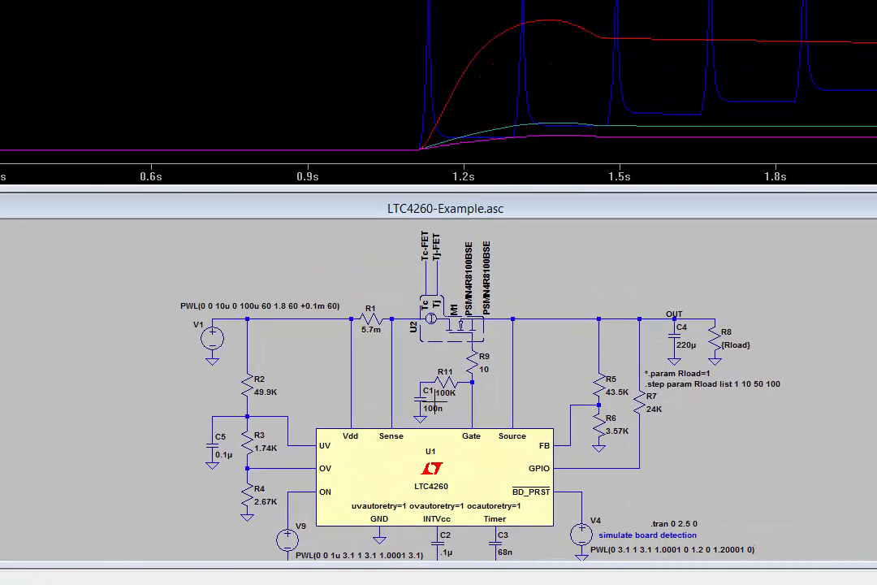
Step: Set capacitor C1 back to 10n and confirm the value
double_click(432, 407)
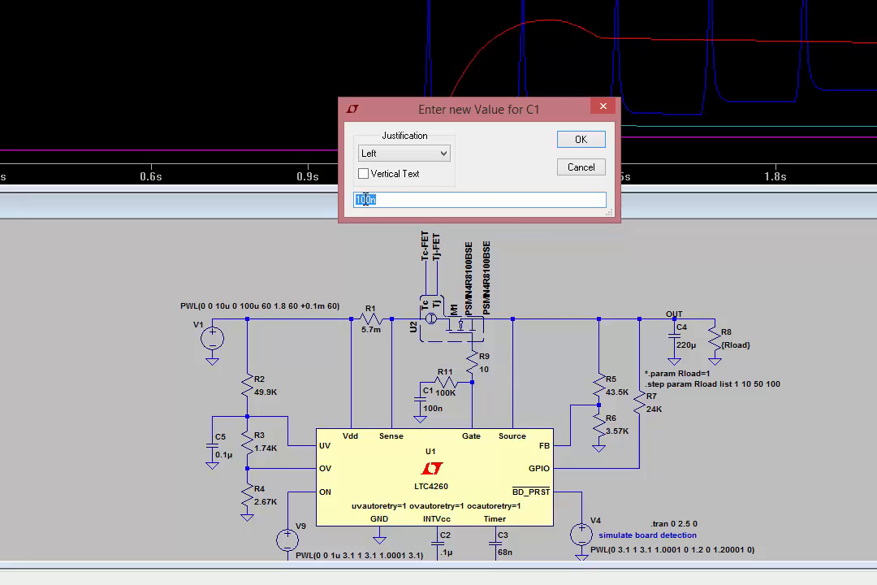
type("10n")
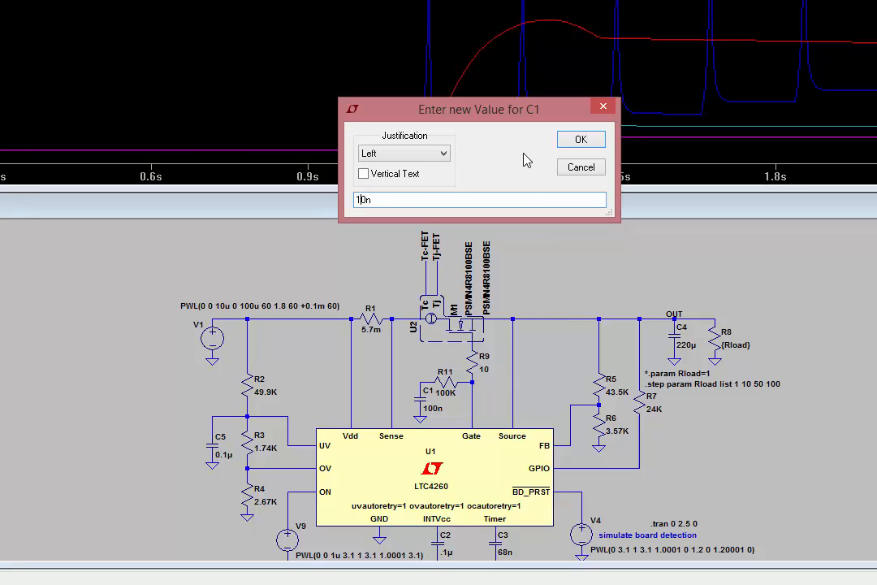
left_click(582, 140)
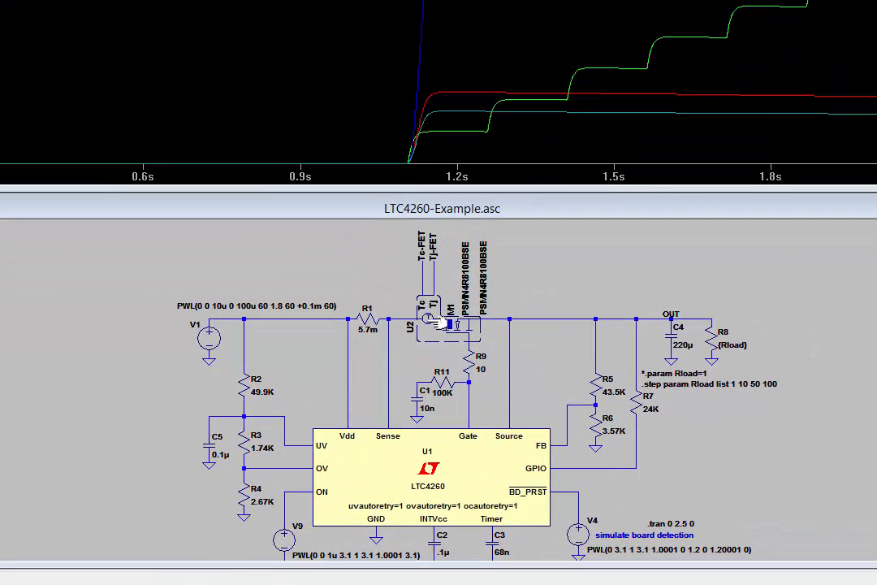
Step: Append RthetaJA=10 to U2's Value2 attribute after Tambient=70 and apply it
double_click(431, 322)
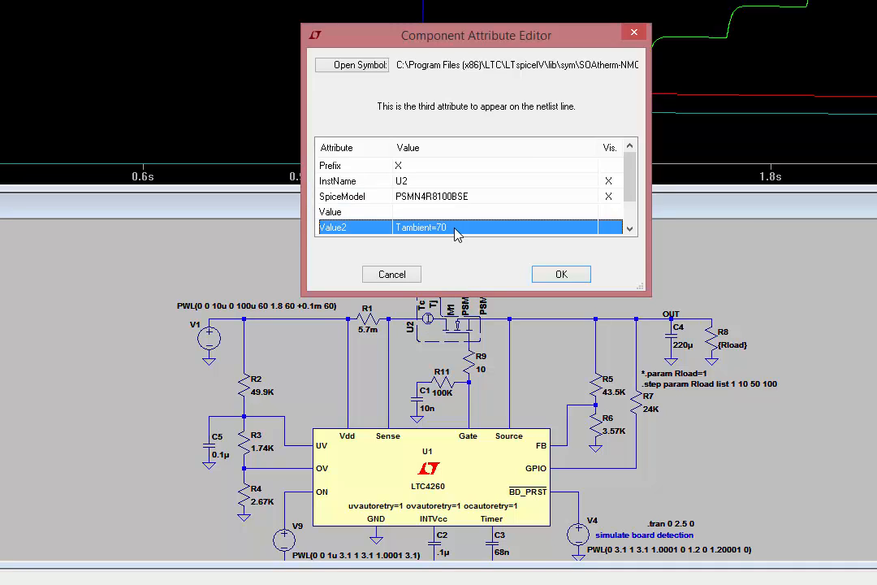
double_click(419, 228)
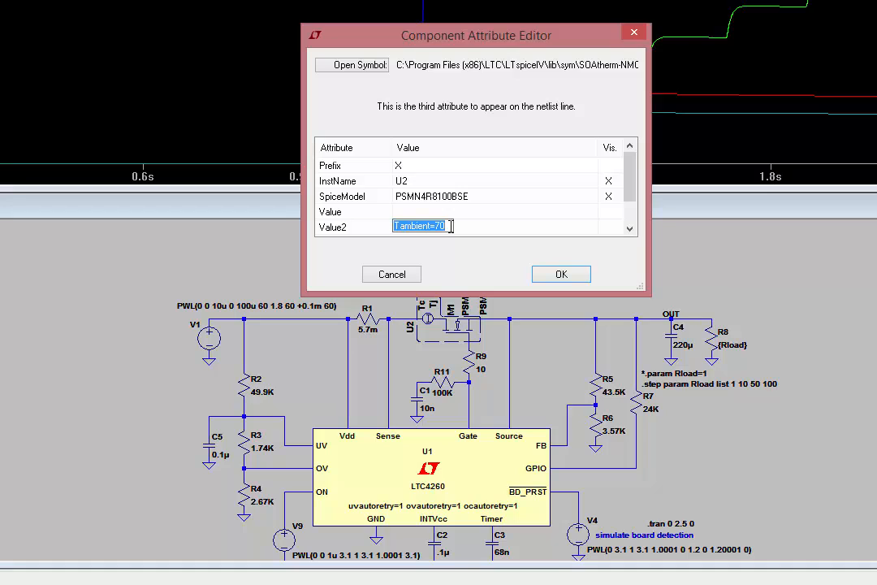
type("Rtheta")
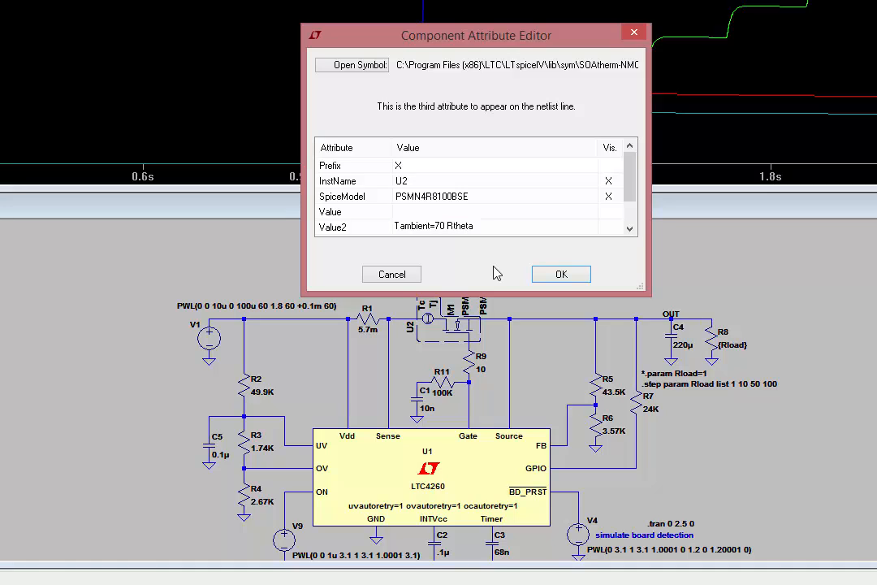
type("JA=10")
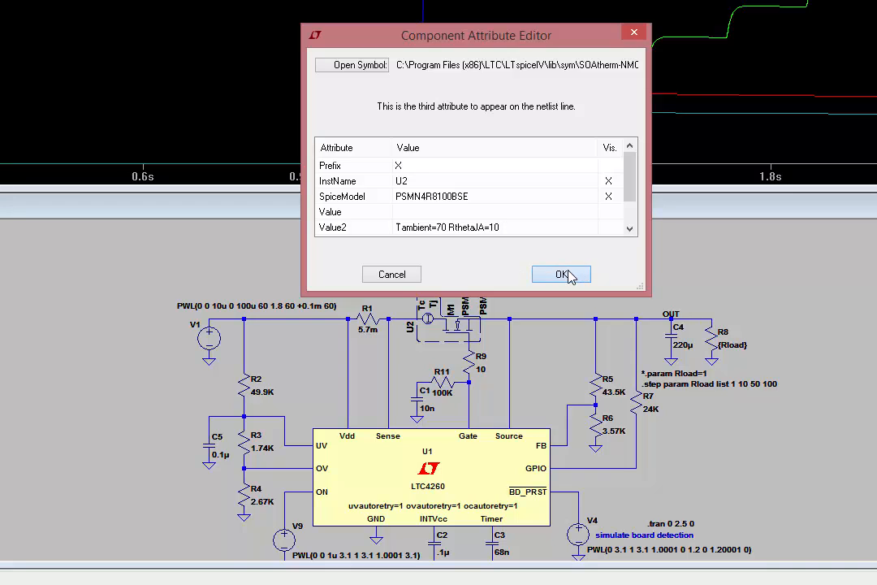
left_click(560, 273)
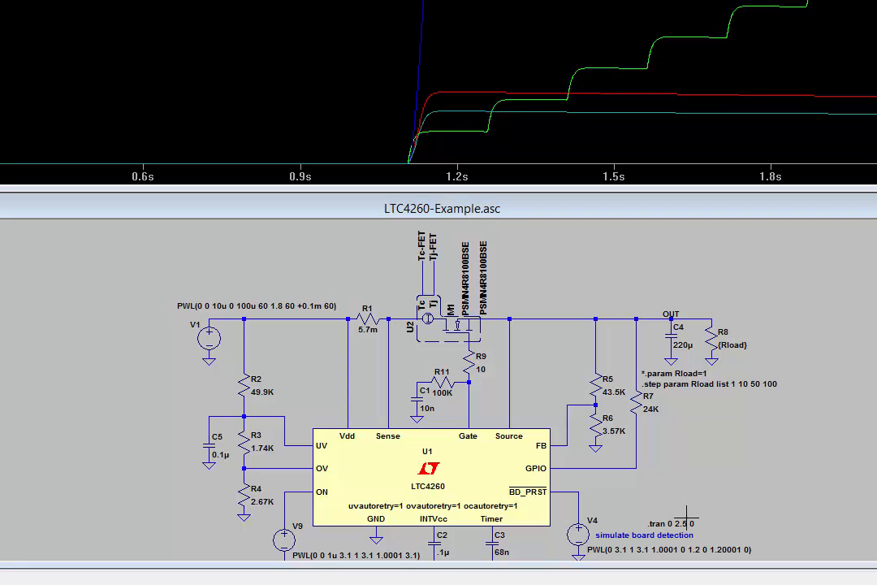
Step: Change the .tran stop time to 60 so the directive reads .tran 0 60 0
double_click(668, 524)
type("6")
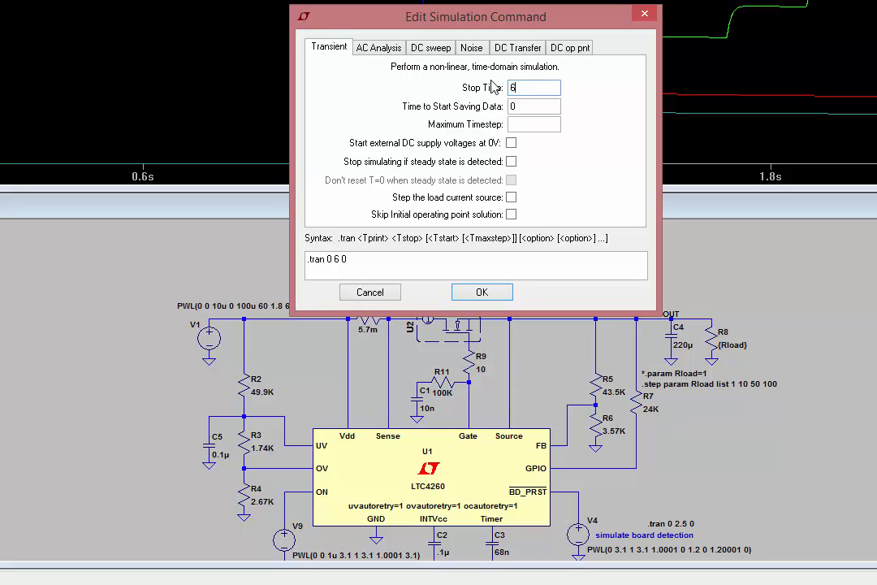
type("0")
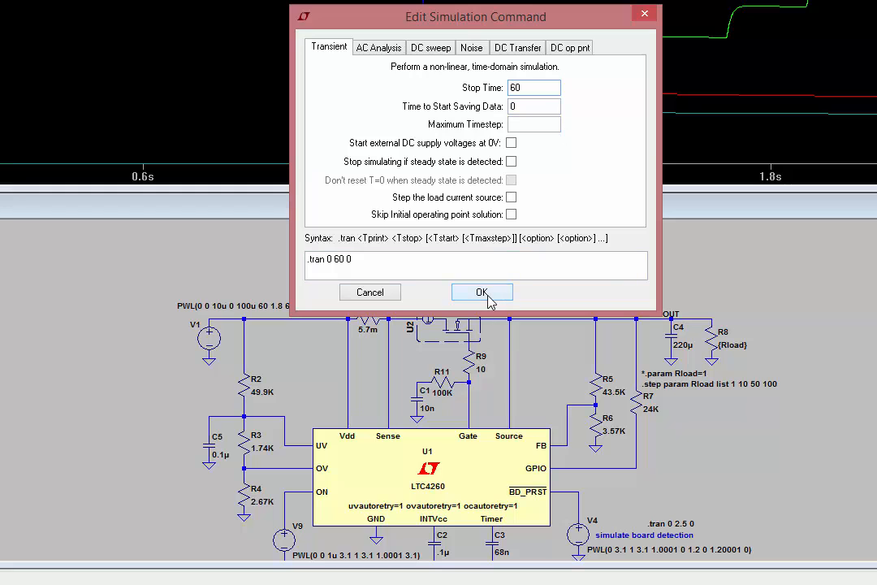
left_click(480, 292)
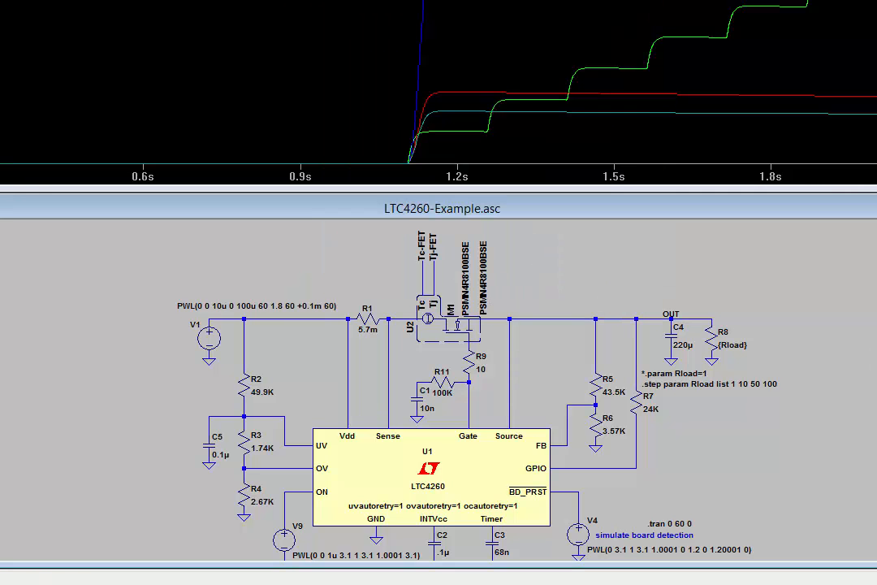